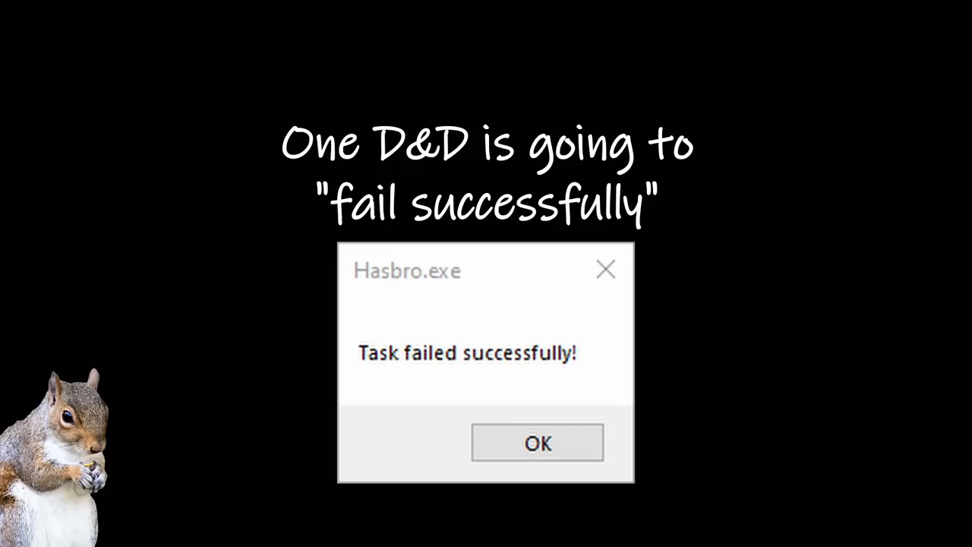
left_click(537, 442)
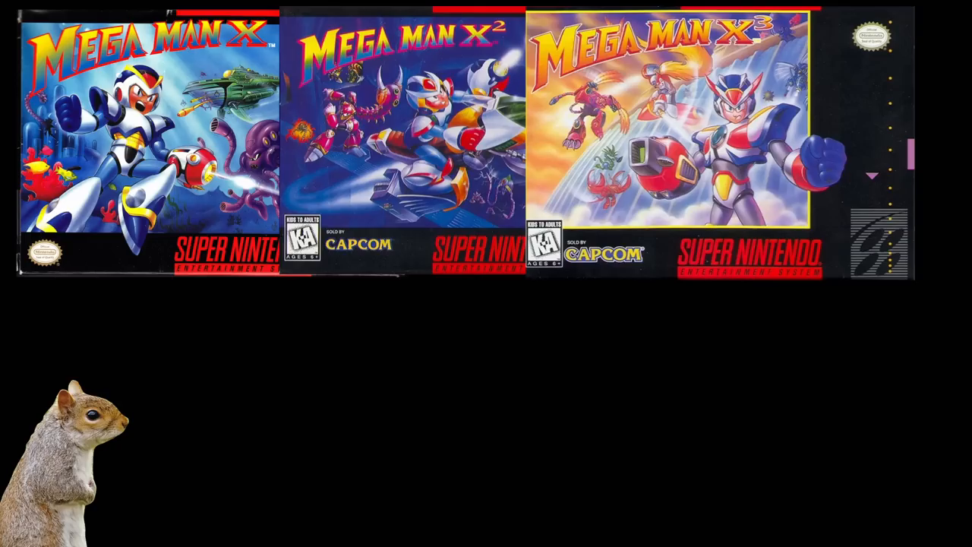